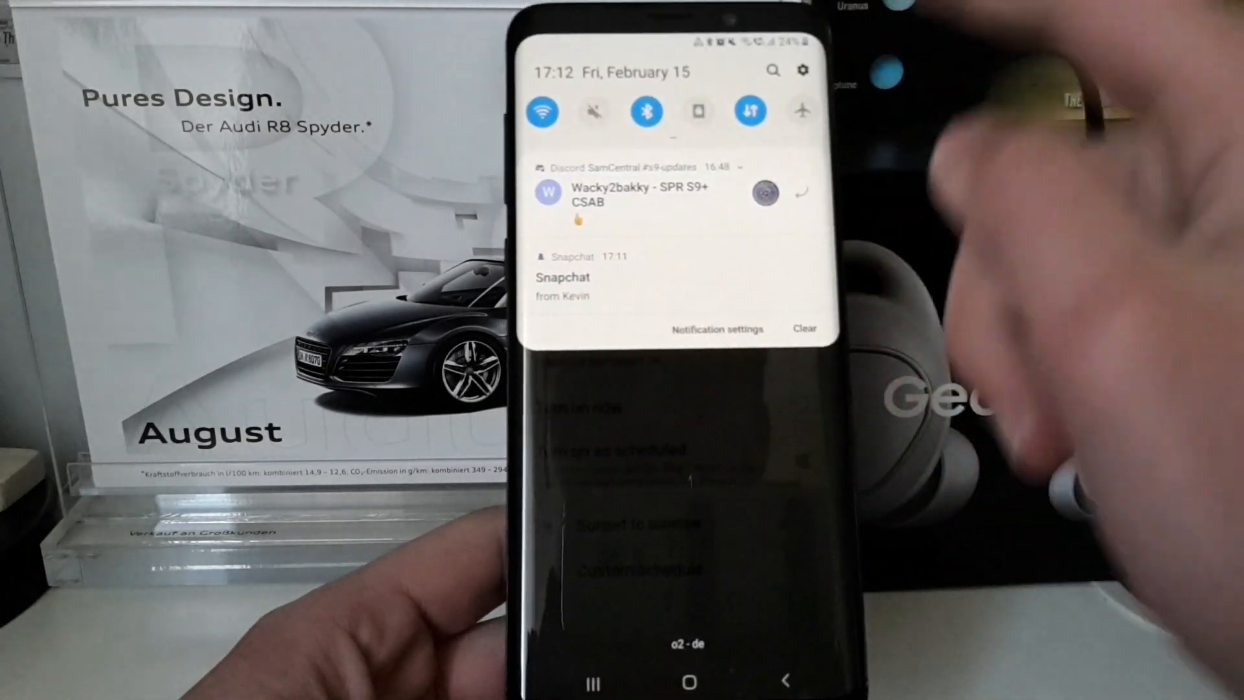
Go from the notification shade gear through Display to the Night mode schedule page
left_click(802, 71)
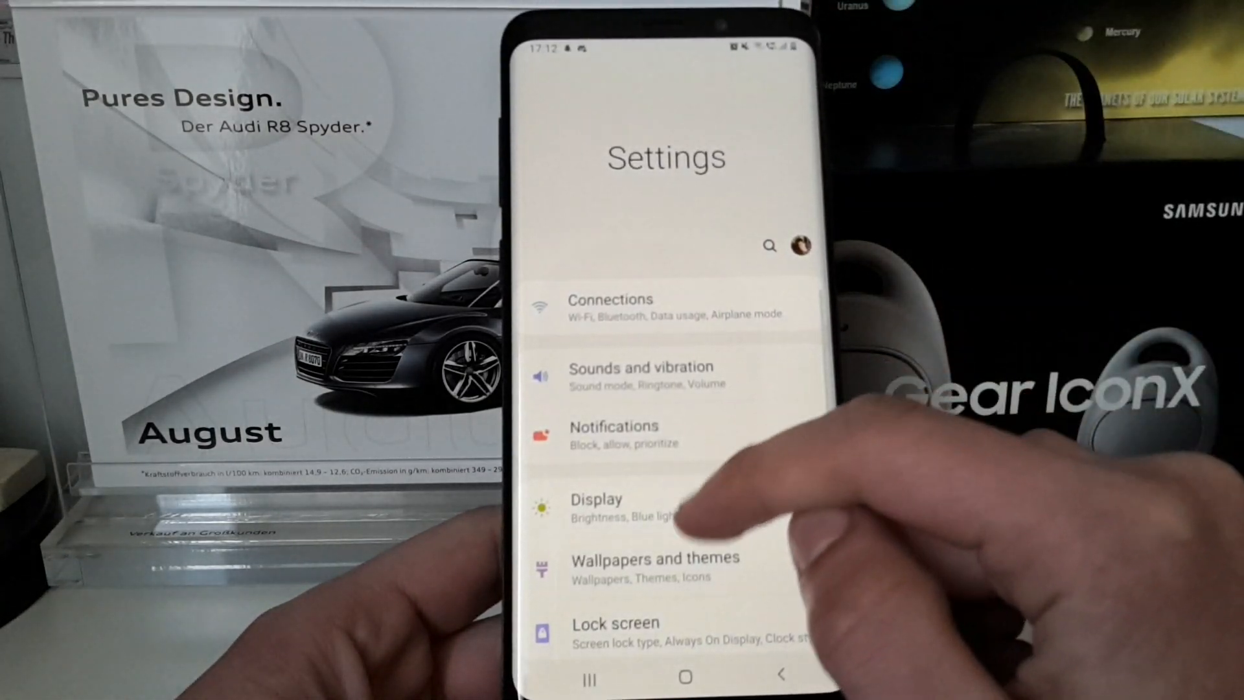
left_click(596, 505)
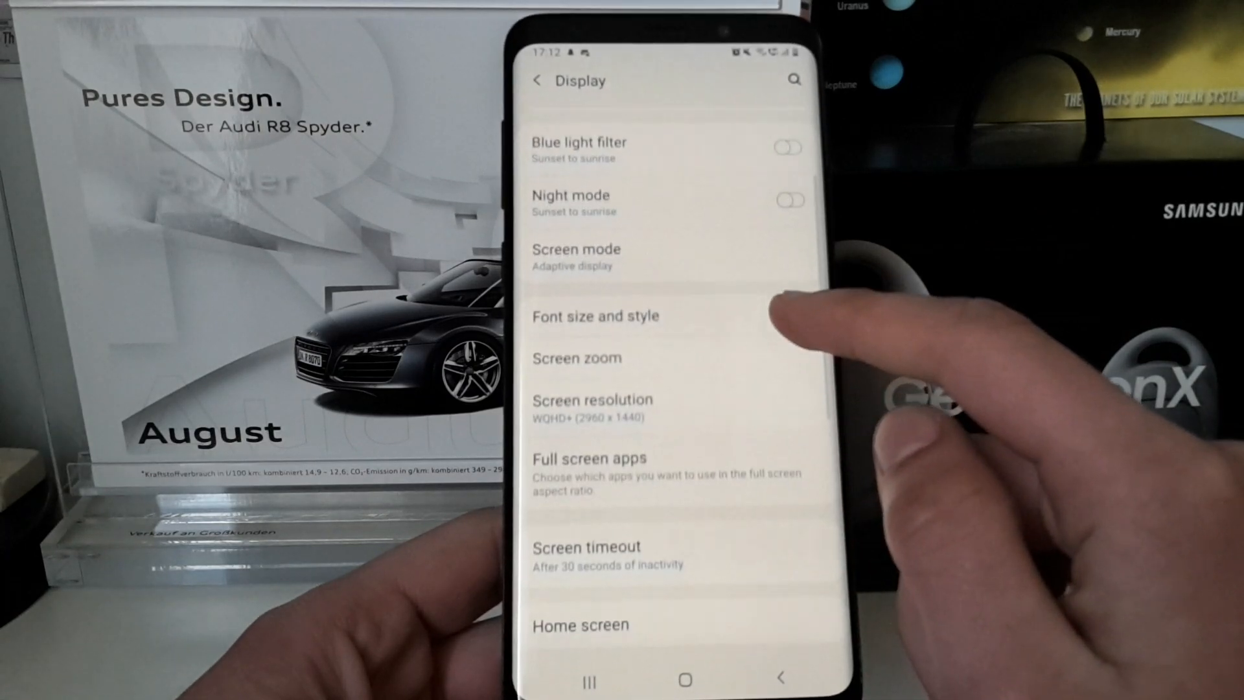
scroll("down", 3)
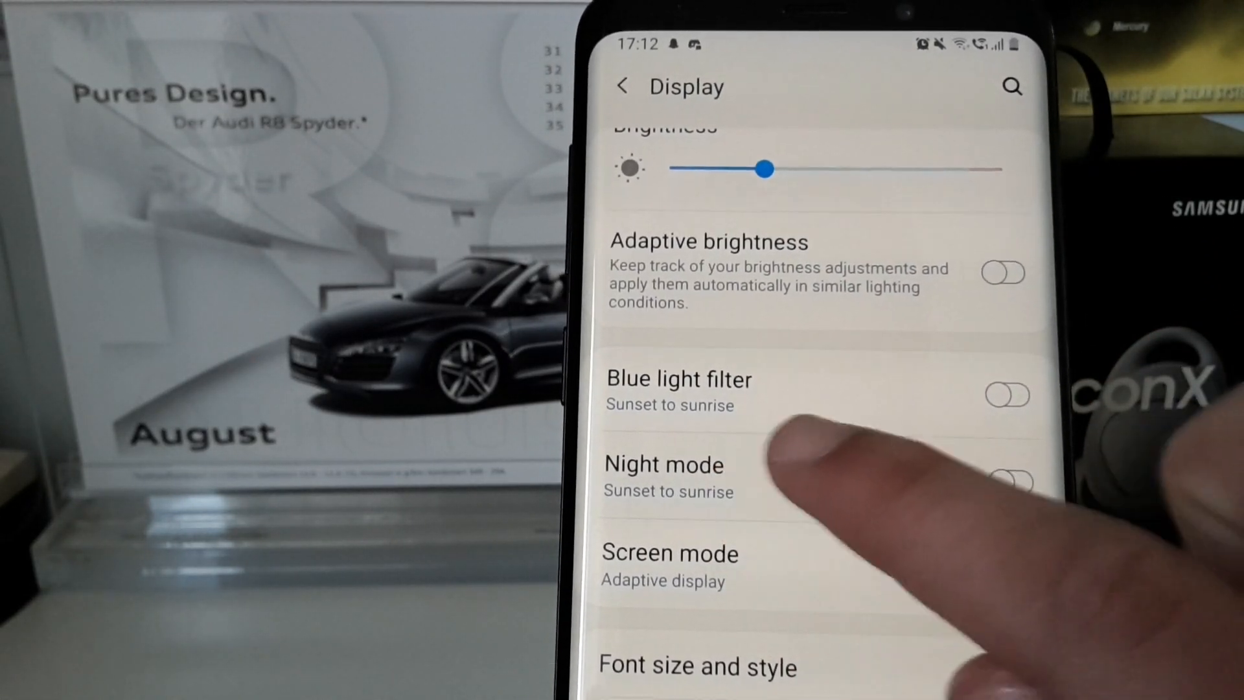
left_click(664, 464)
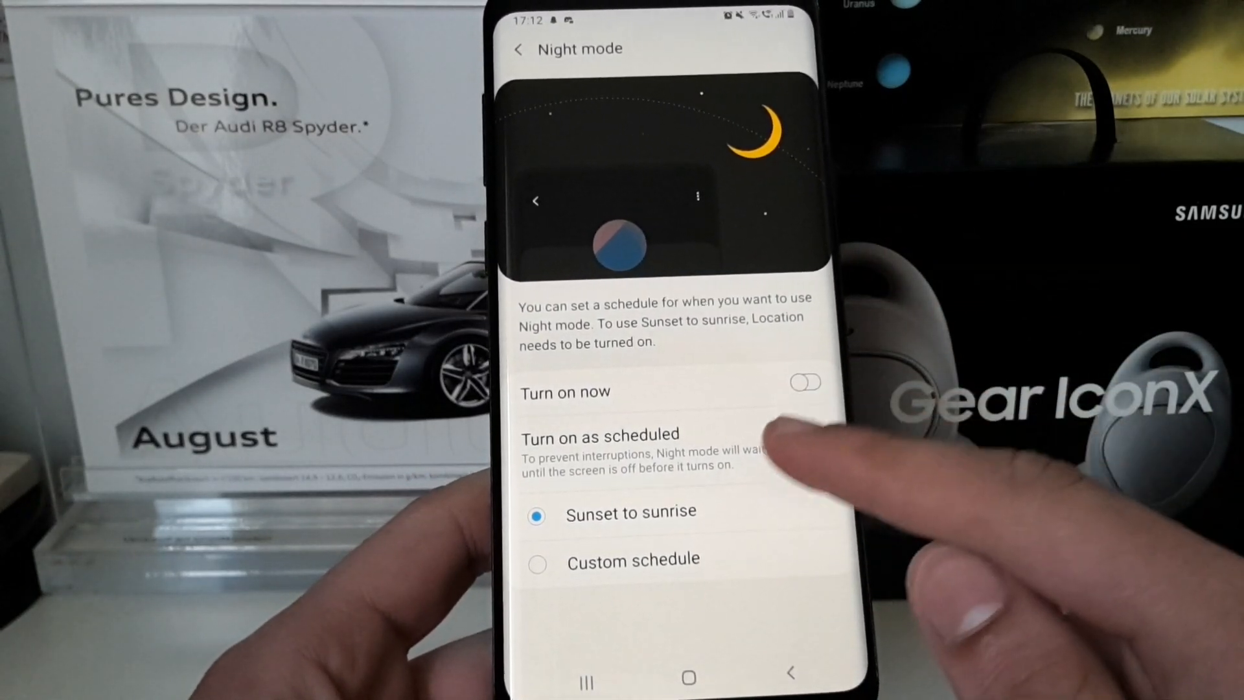
left_click(815, 448)
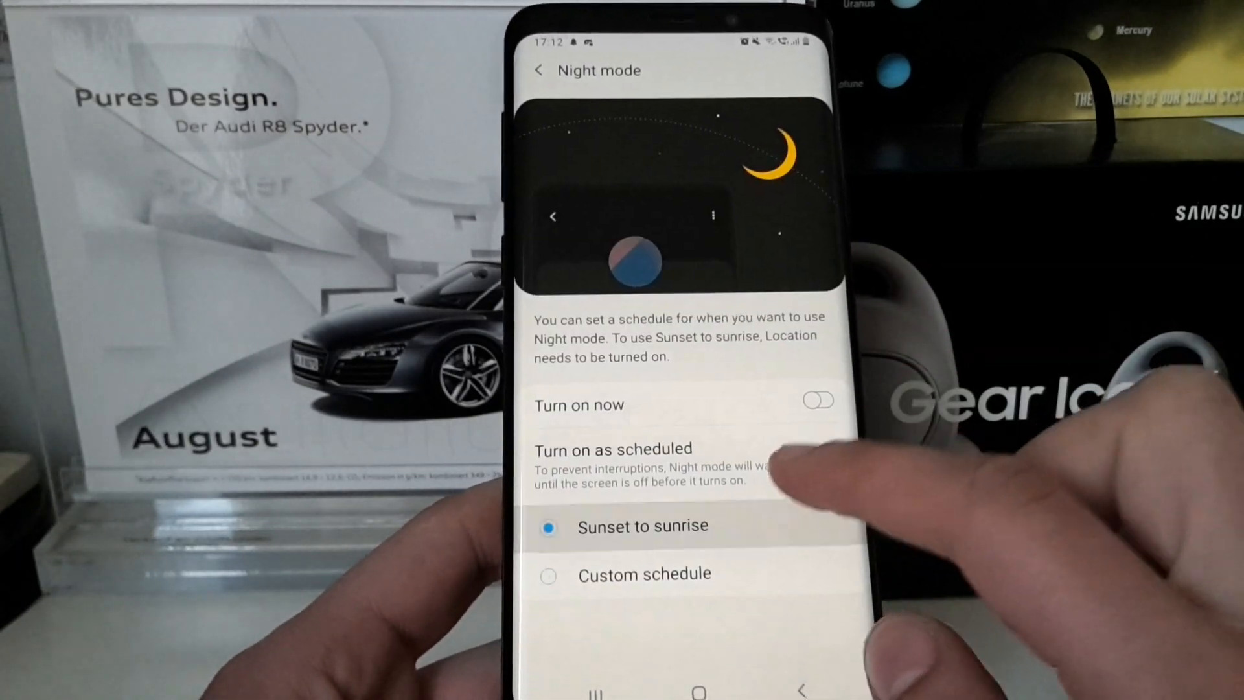
left_click(830, 465)
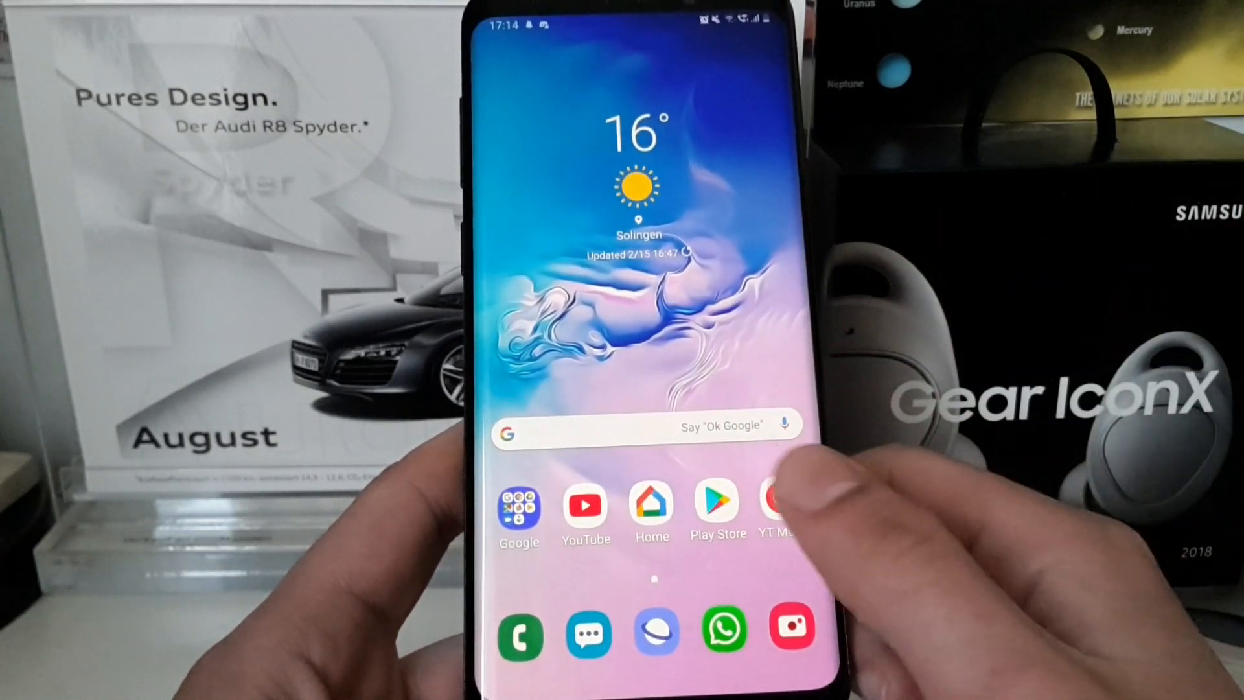
Return to the home screen with the weather widget and app icons
left_click(717, 507)
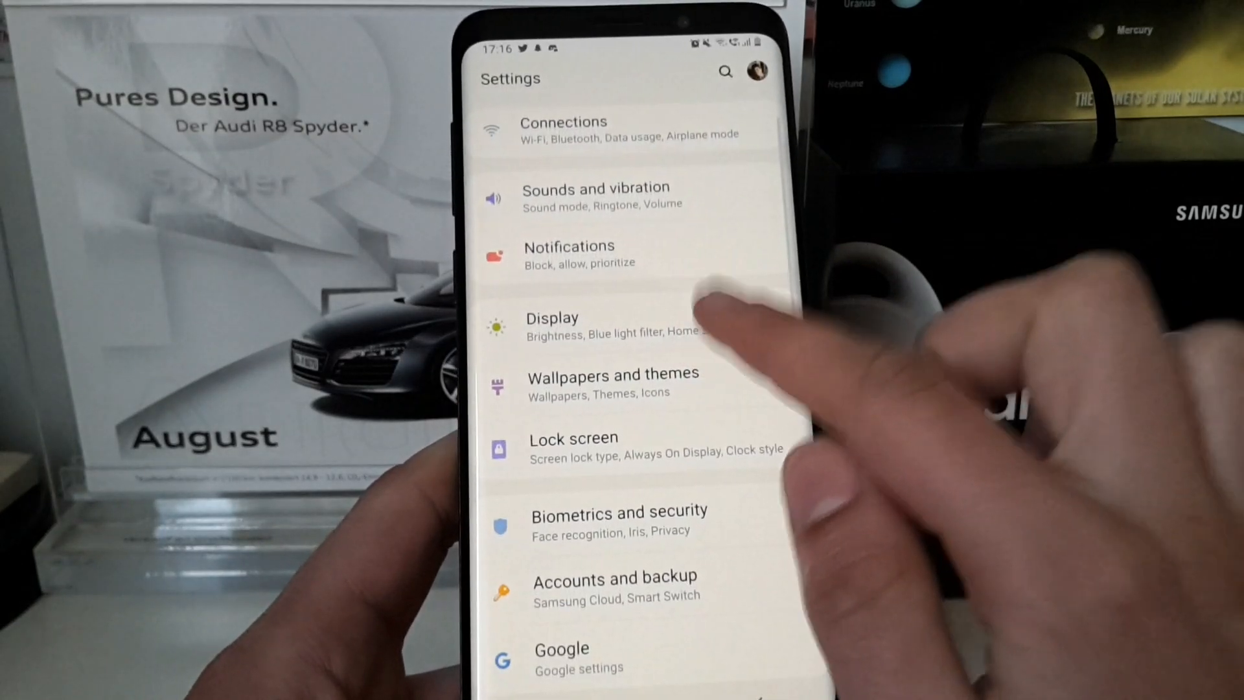
Open the Screen resolution options under Settings > Display
left_click(551, 324)
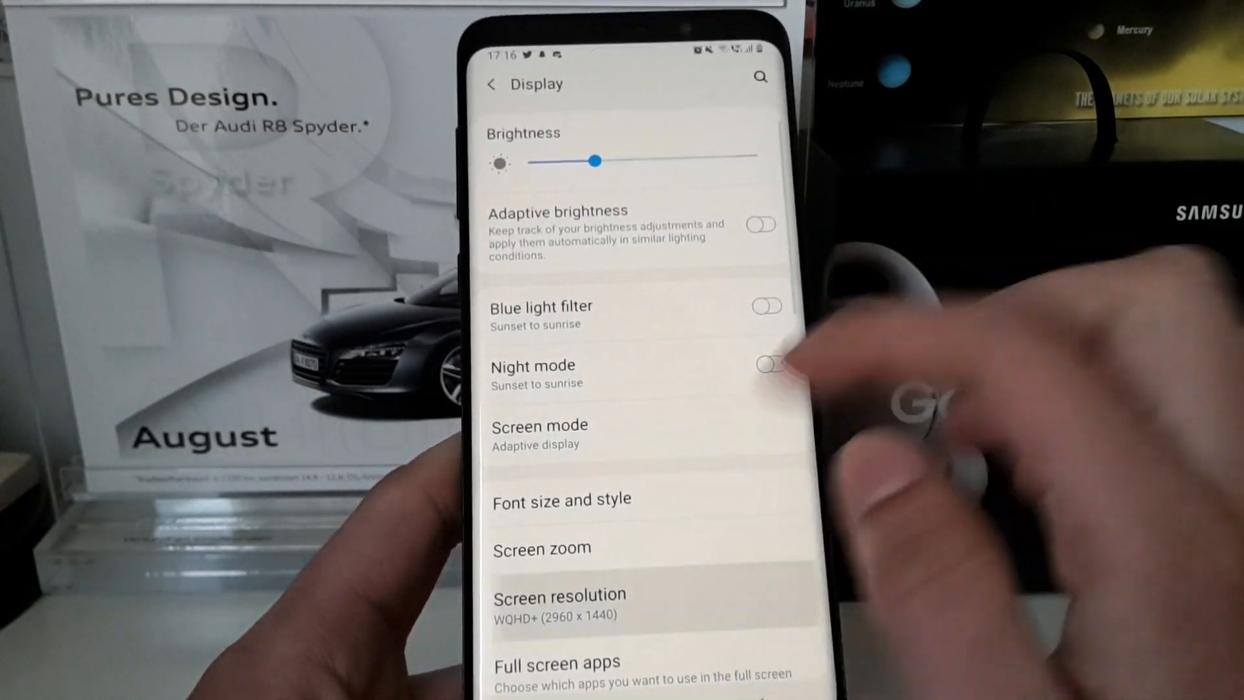
left_click(558, 604)
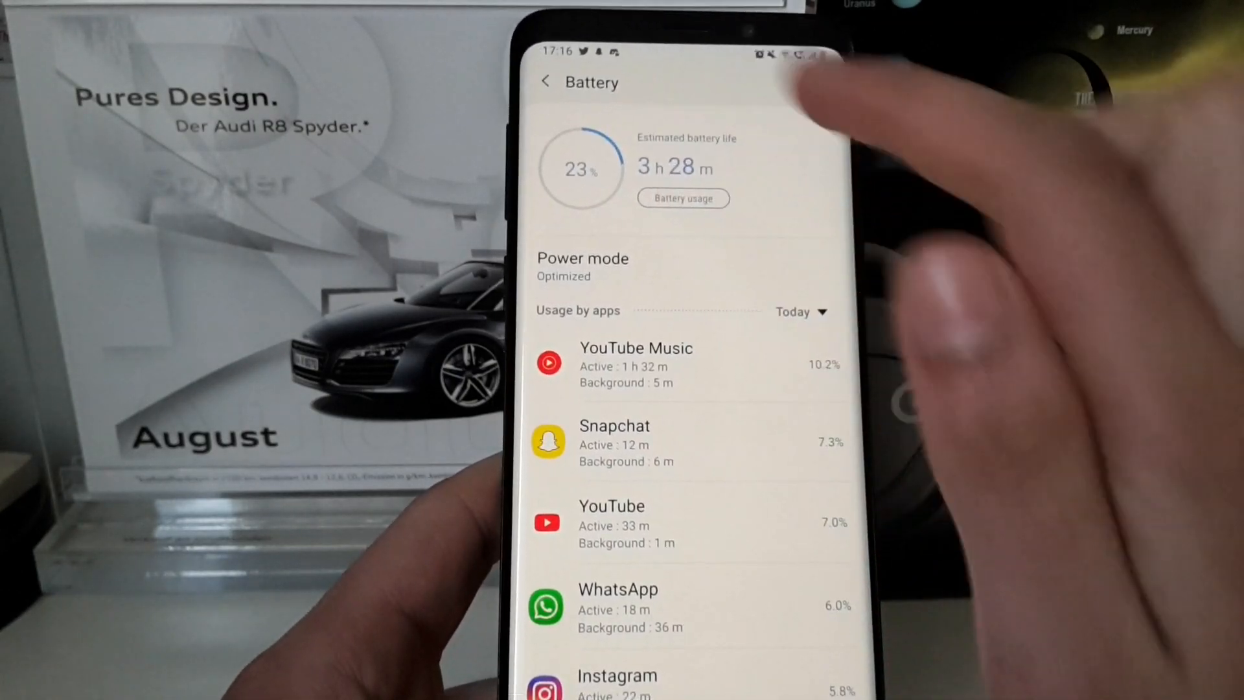
View battery usage since last full charge, including Ambient display details, then back out
left_click(682, 198)
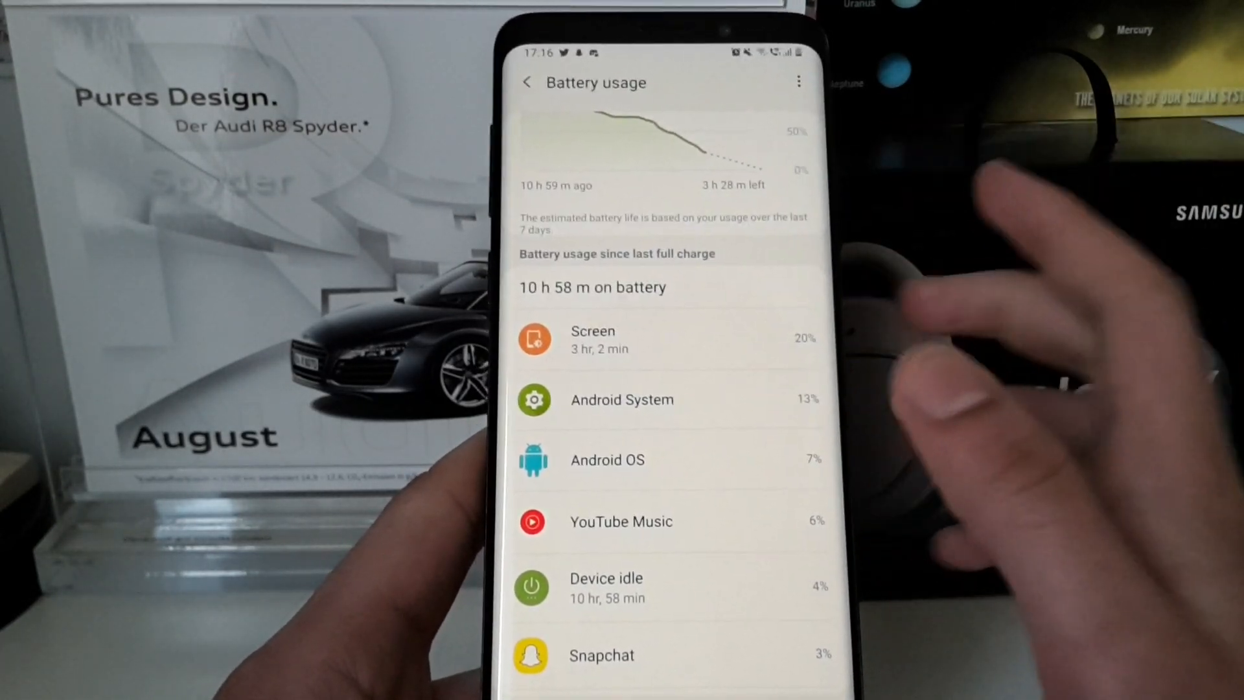
scroll("down", 3)
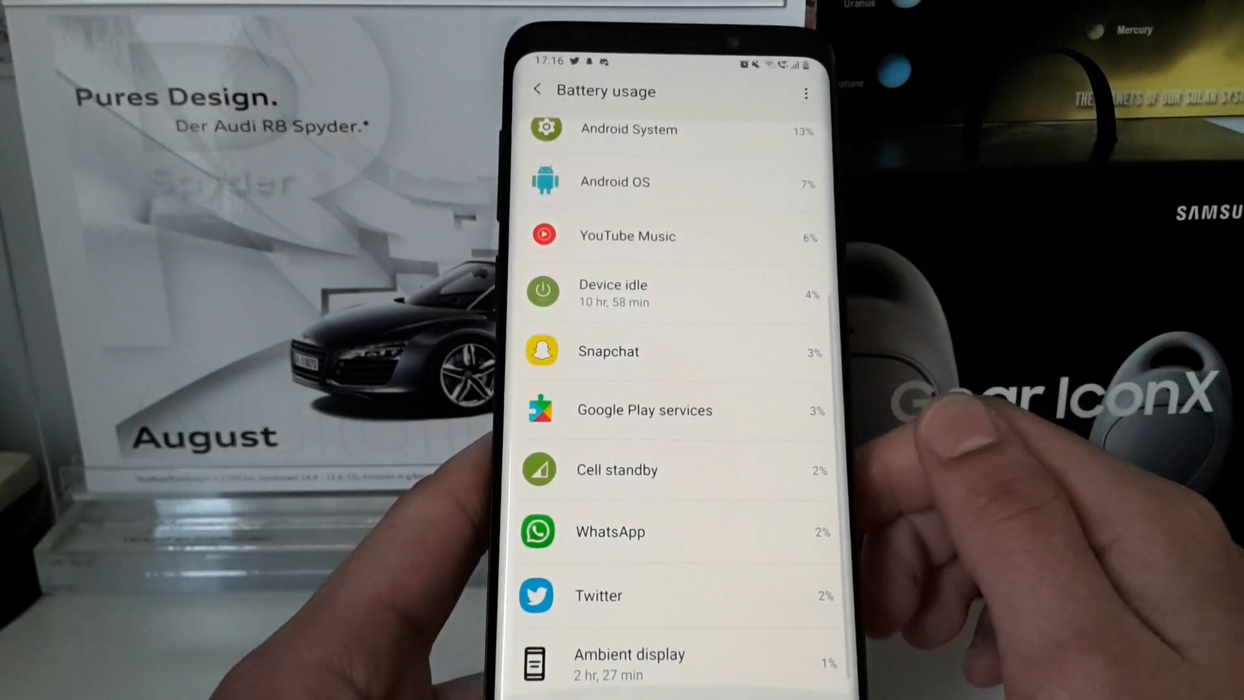
left_click(628, 663)
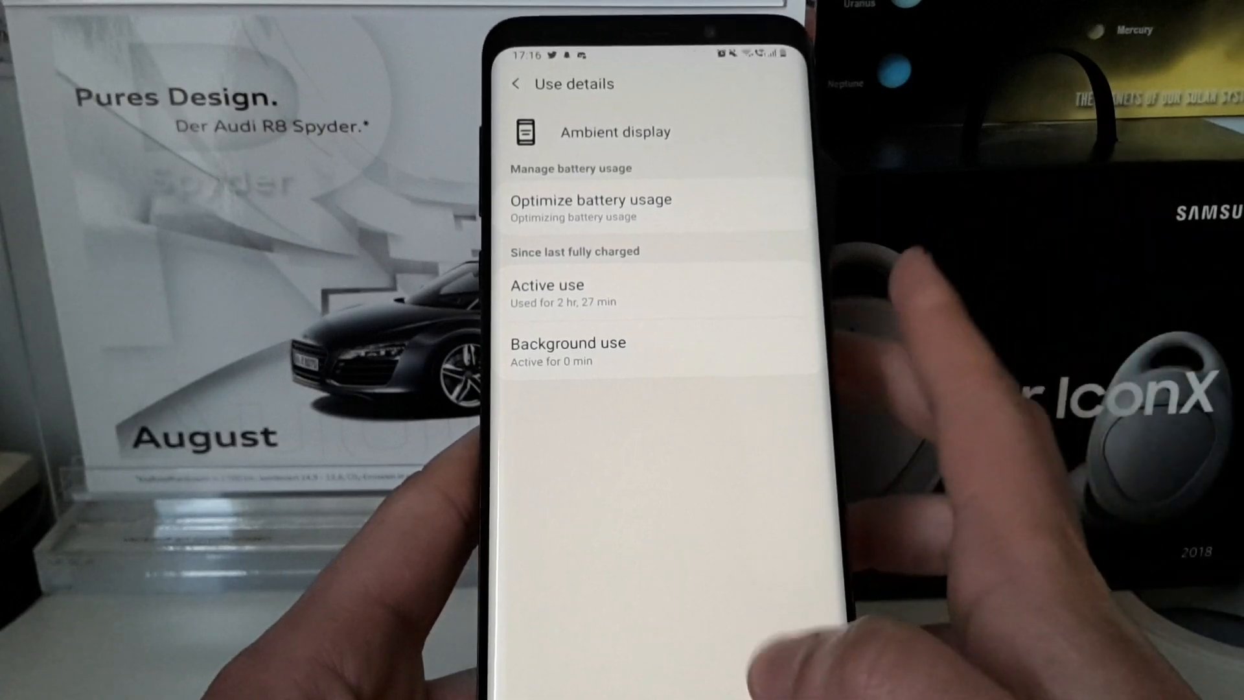
left_click(515, 84)
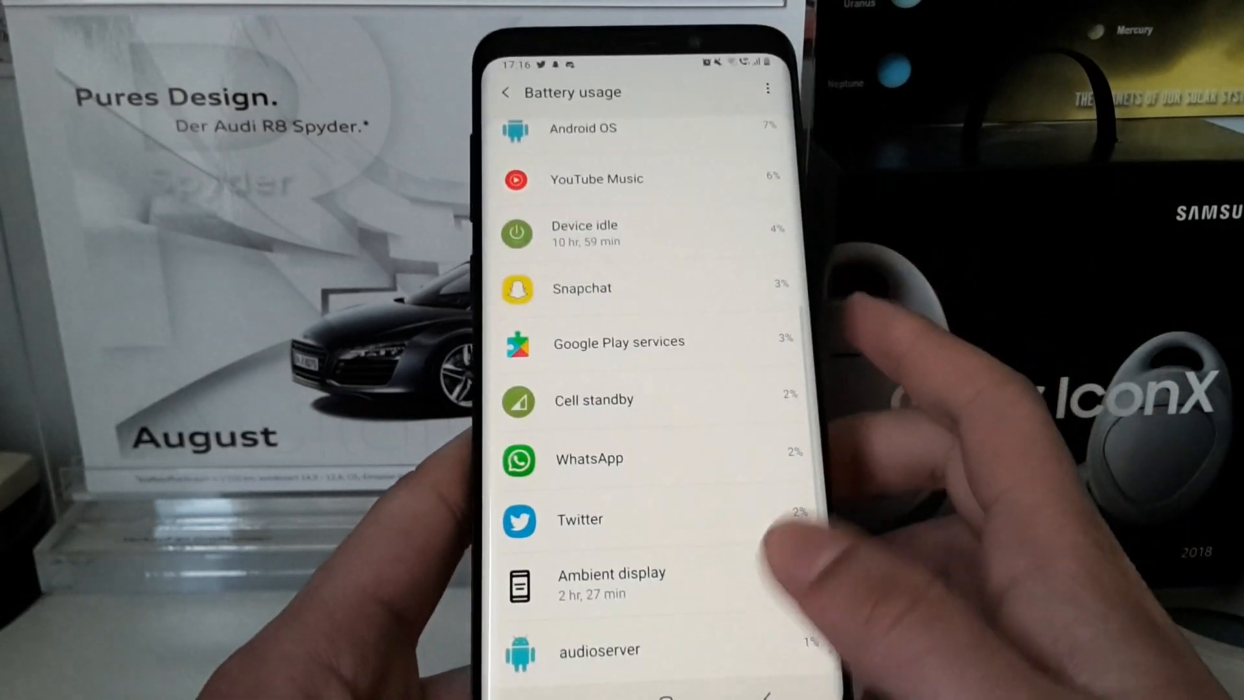
left_click(505, 92)
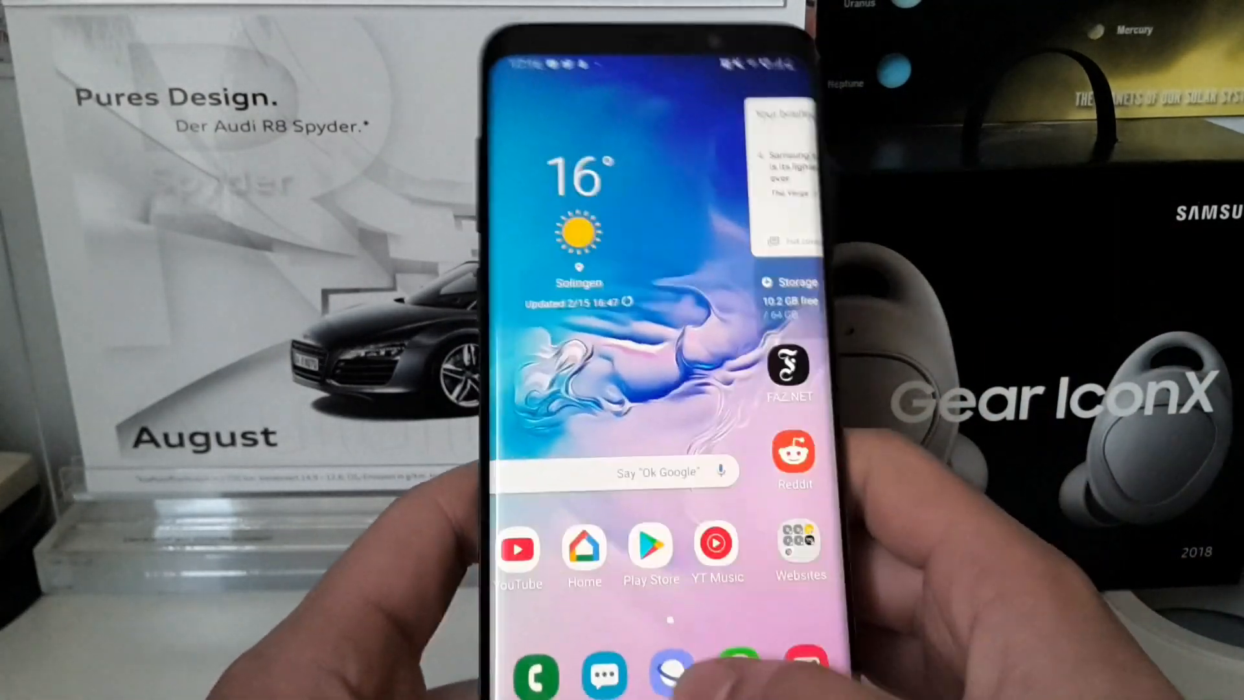
Swipe to the second home page with the briefing widget, storage info and more apps
scroll("left", 3)
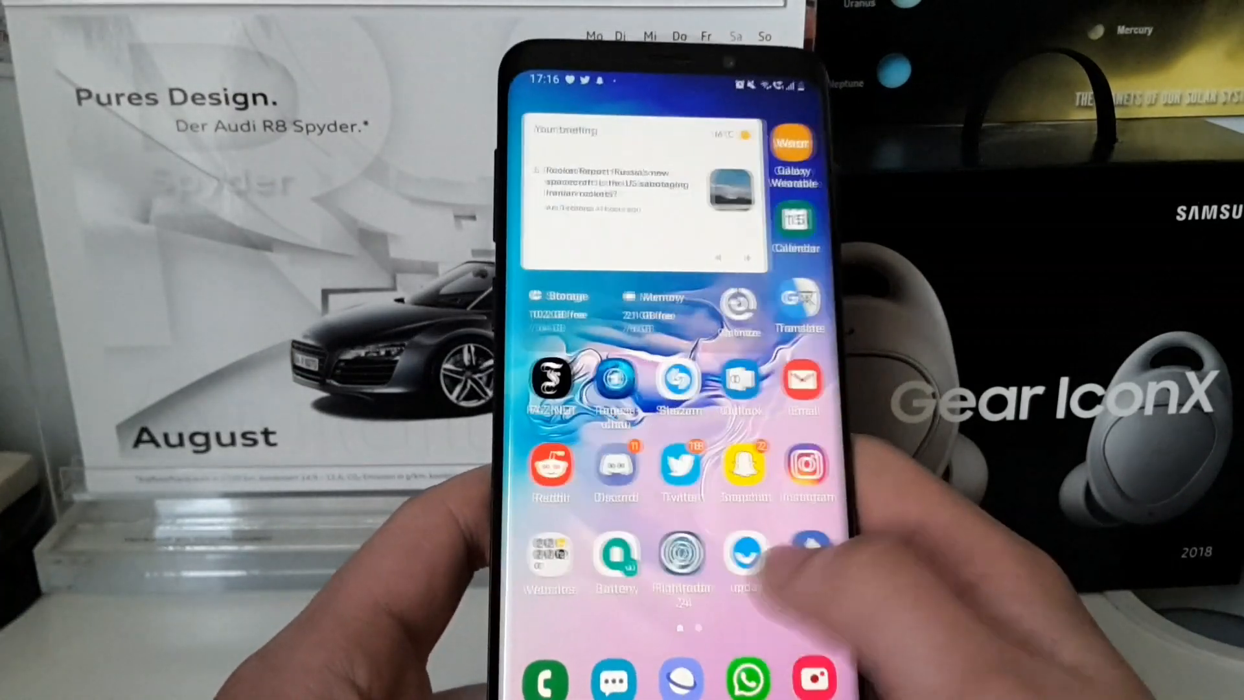